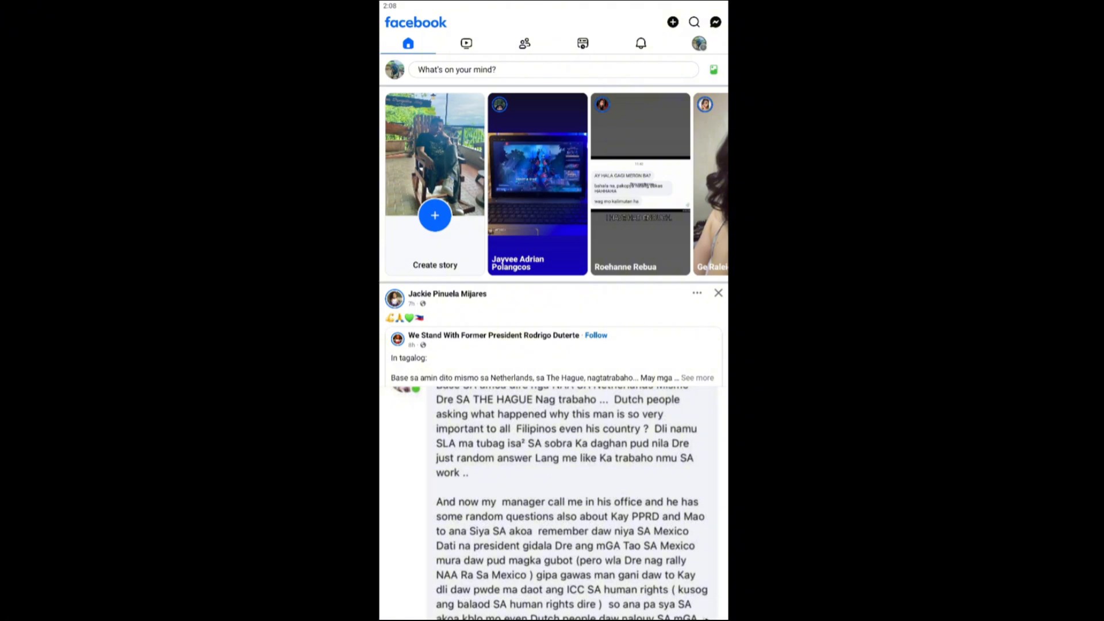
Step: Open the account menu and expand all shortcuts, including Groups, Pages and Dating
click(698, 42)
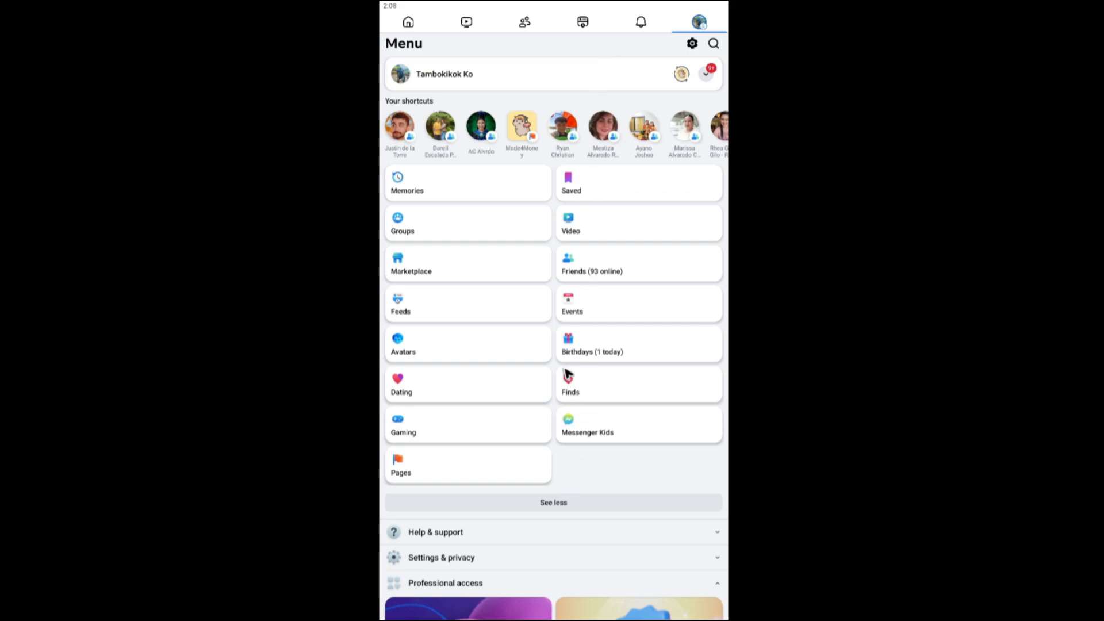
click(553, 502)
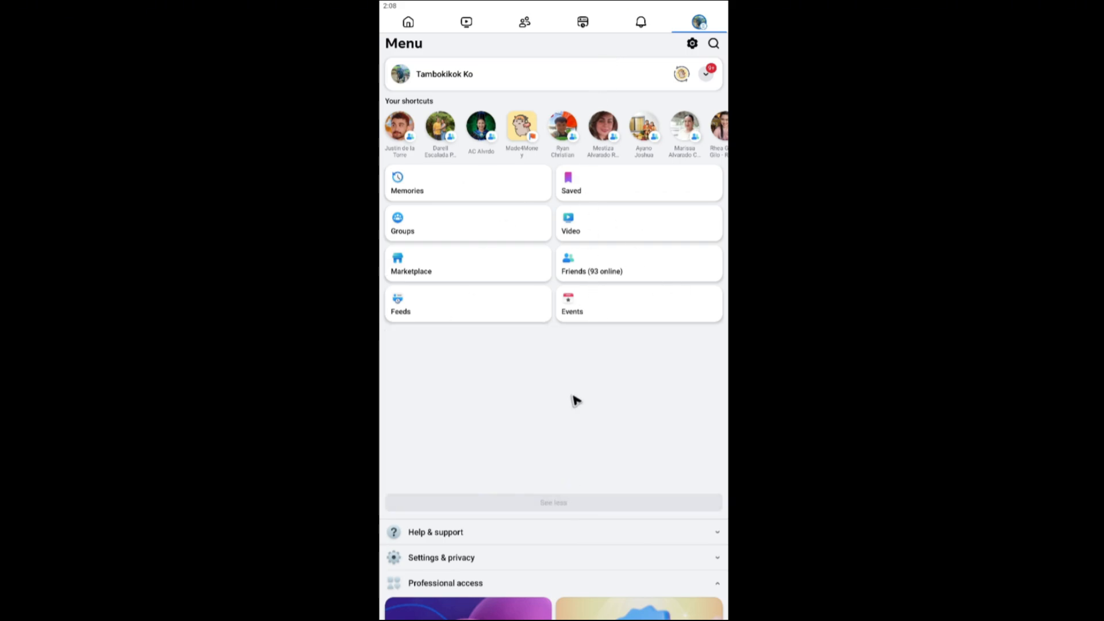
click(553, 503)
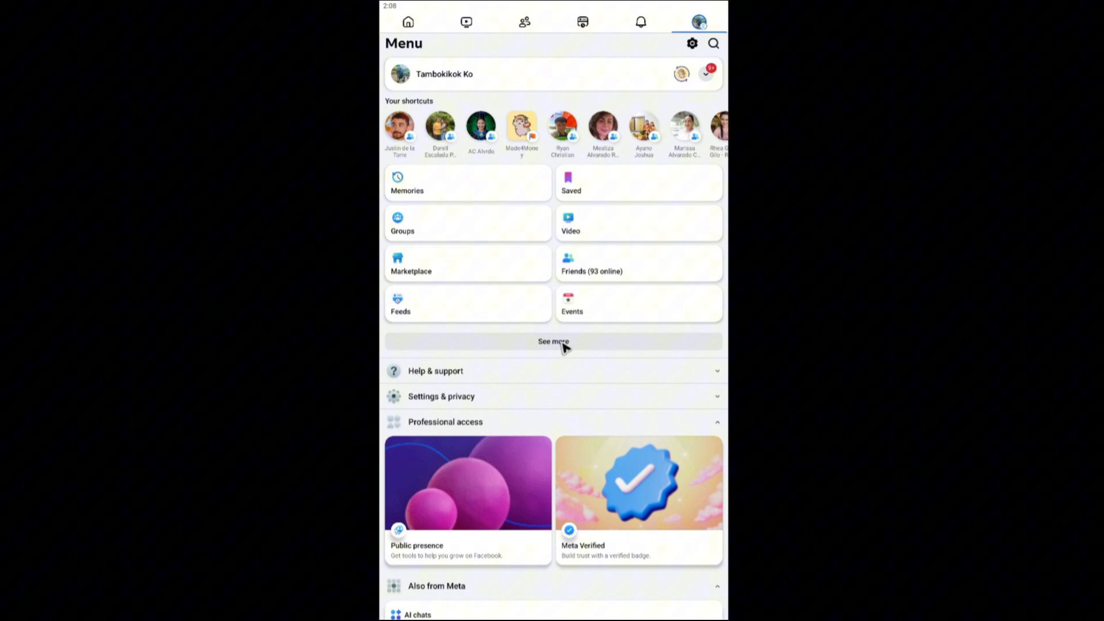
click(553, 342)
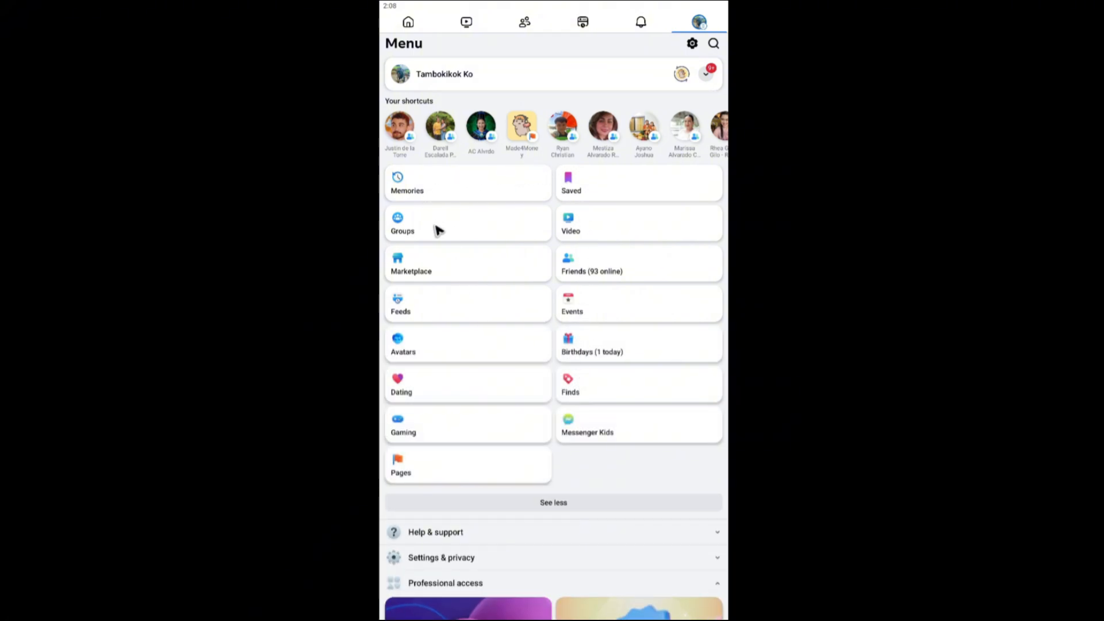
mouse_move(466, 465)
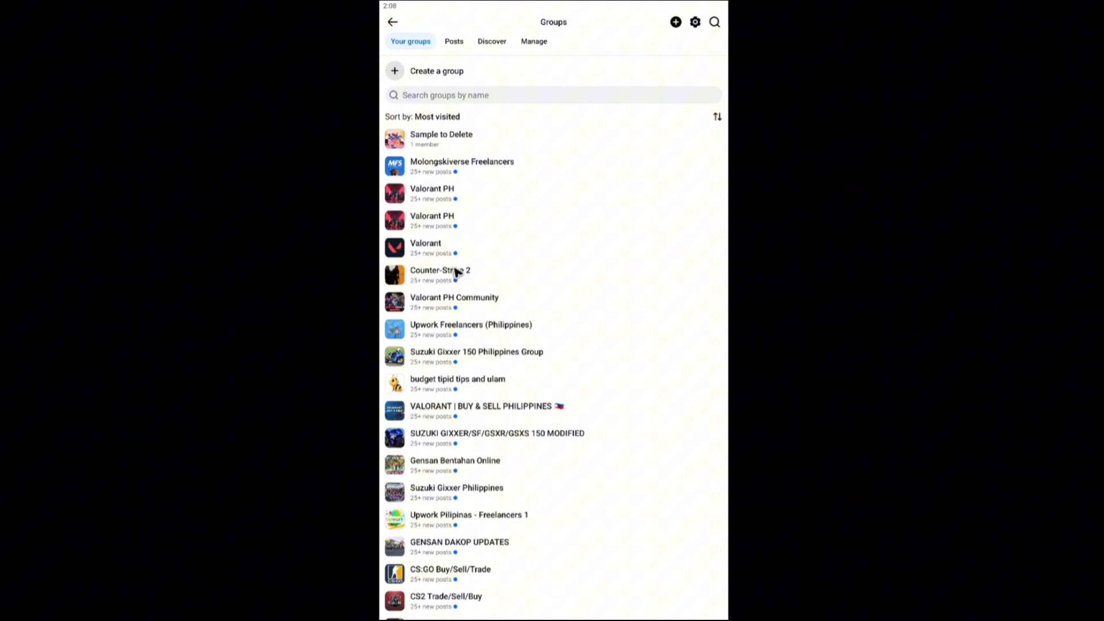
mouse_move(436, 146)
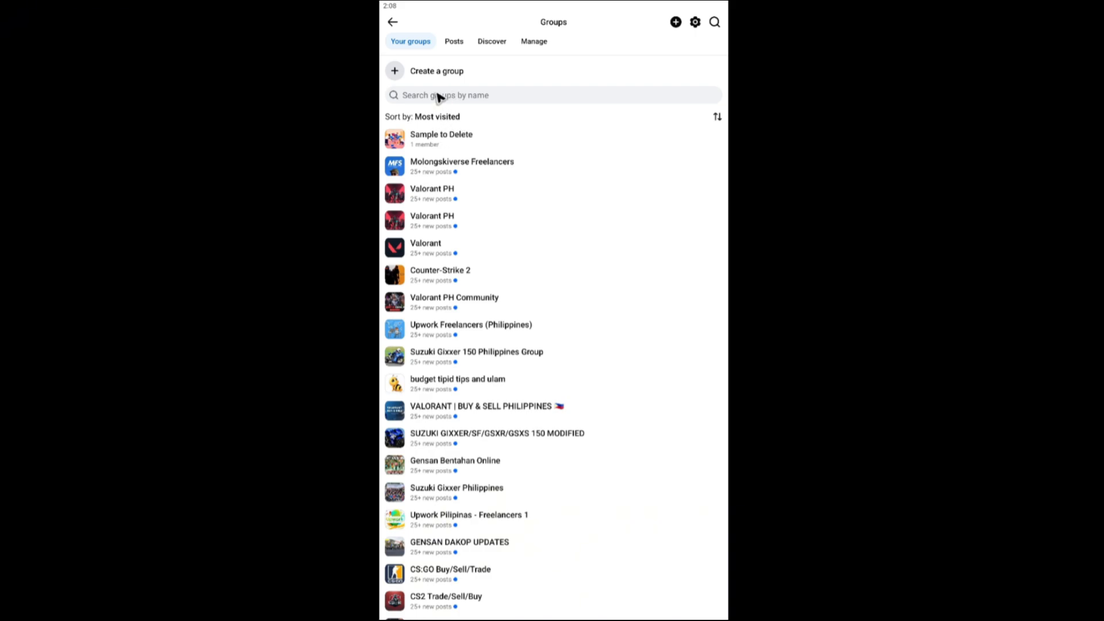
mouse_move(515, 49)
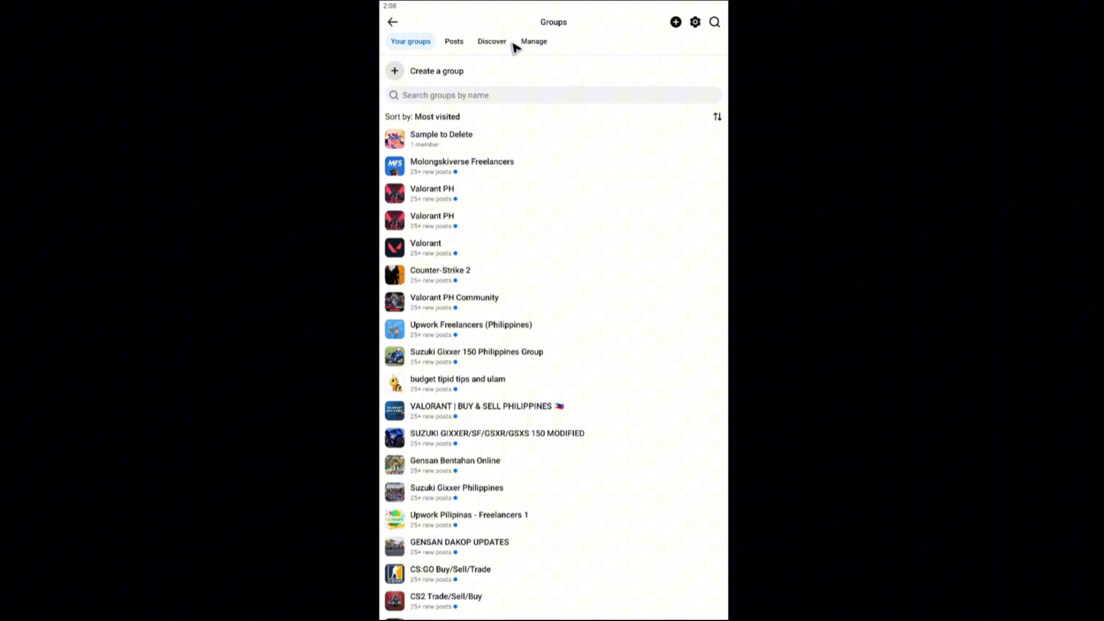
Step: Open the Sample to Delete group's management page and choose Delete group
click(534, 41)
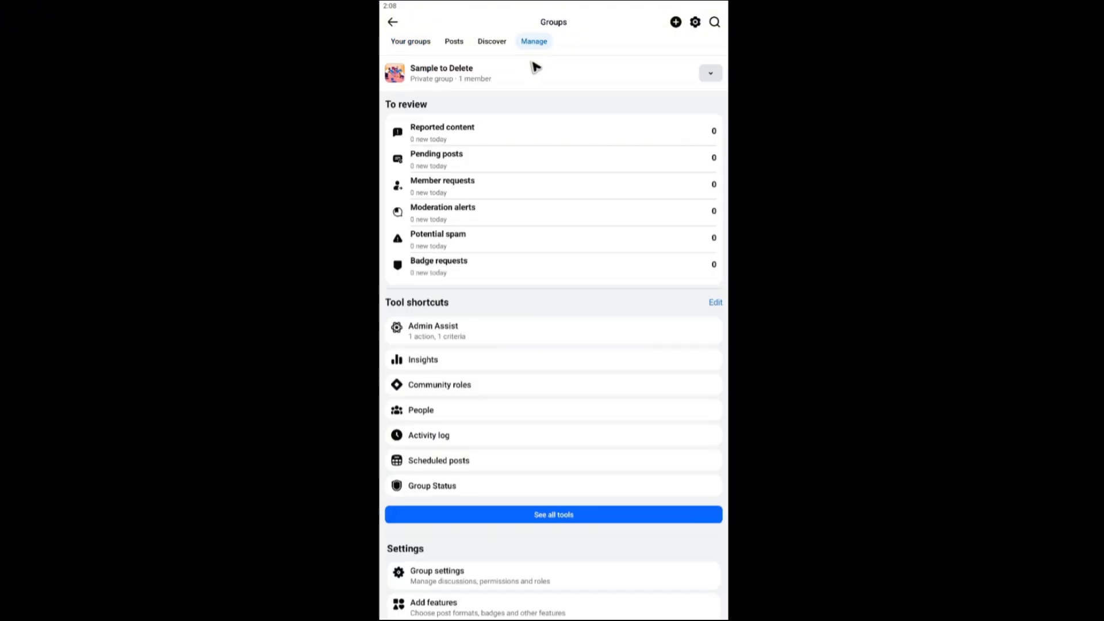
mouse_move(451, 79)
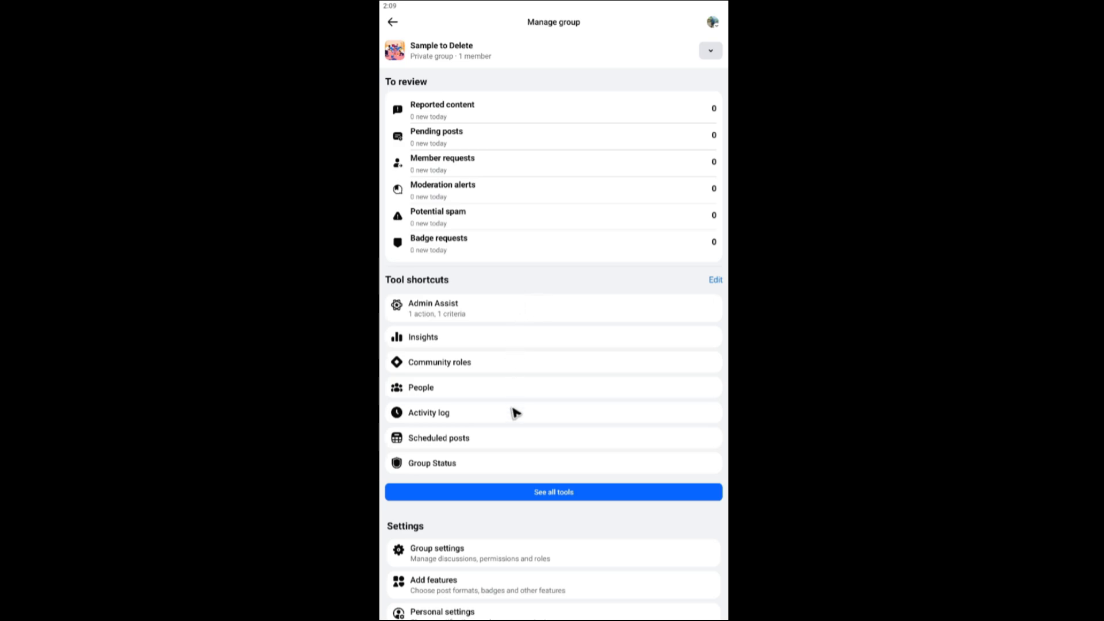
scroll(down, 3)
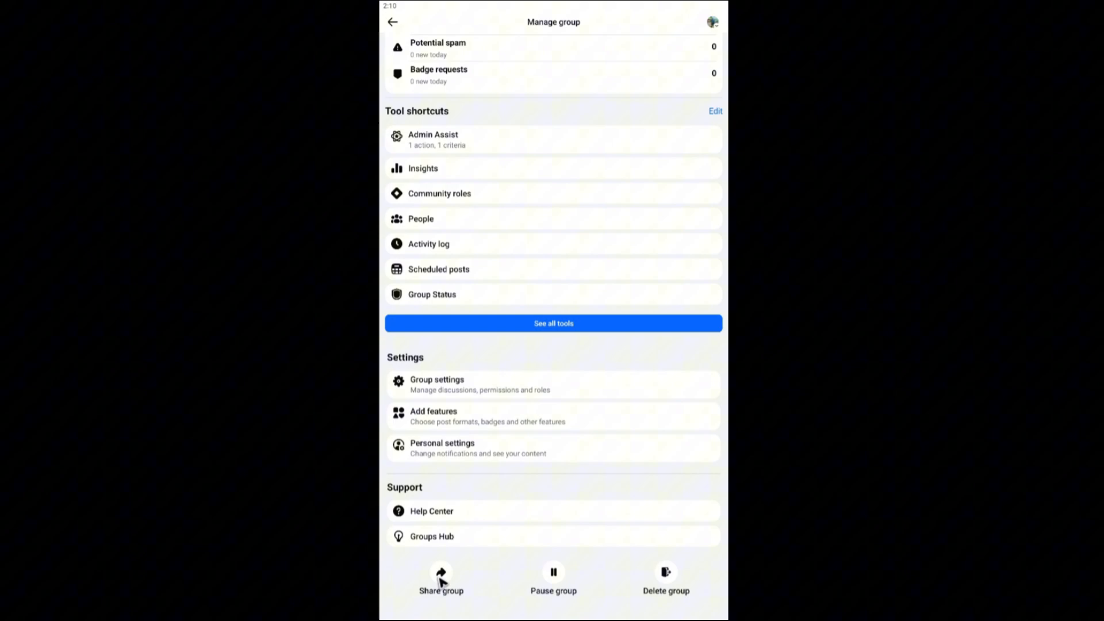
mouse_move(662, 582)
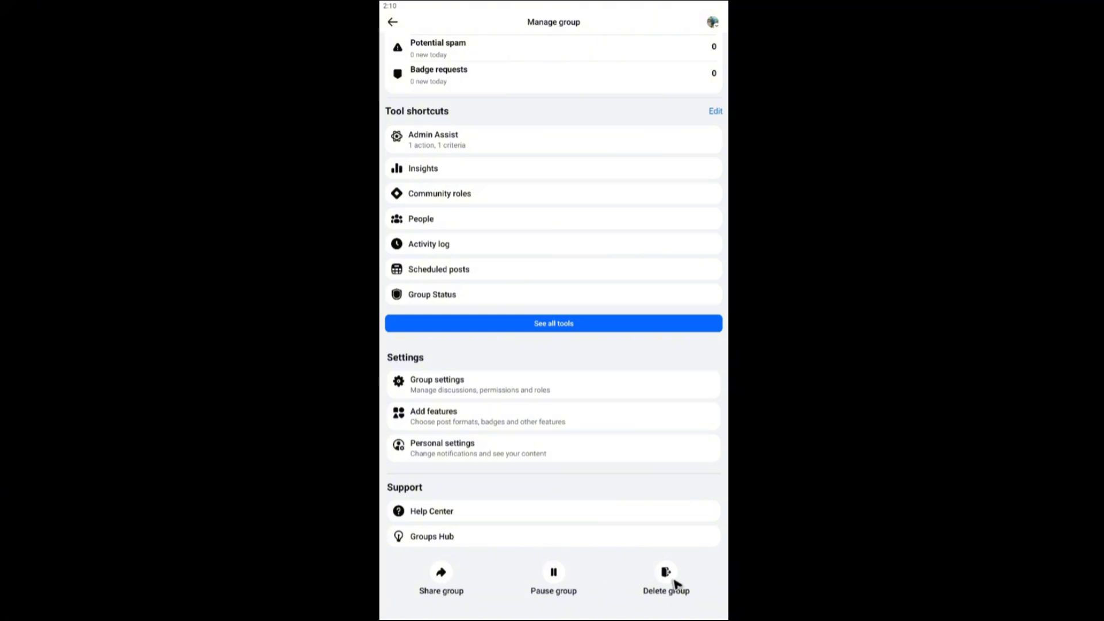
click(665, 572)
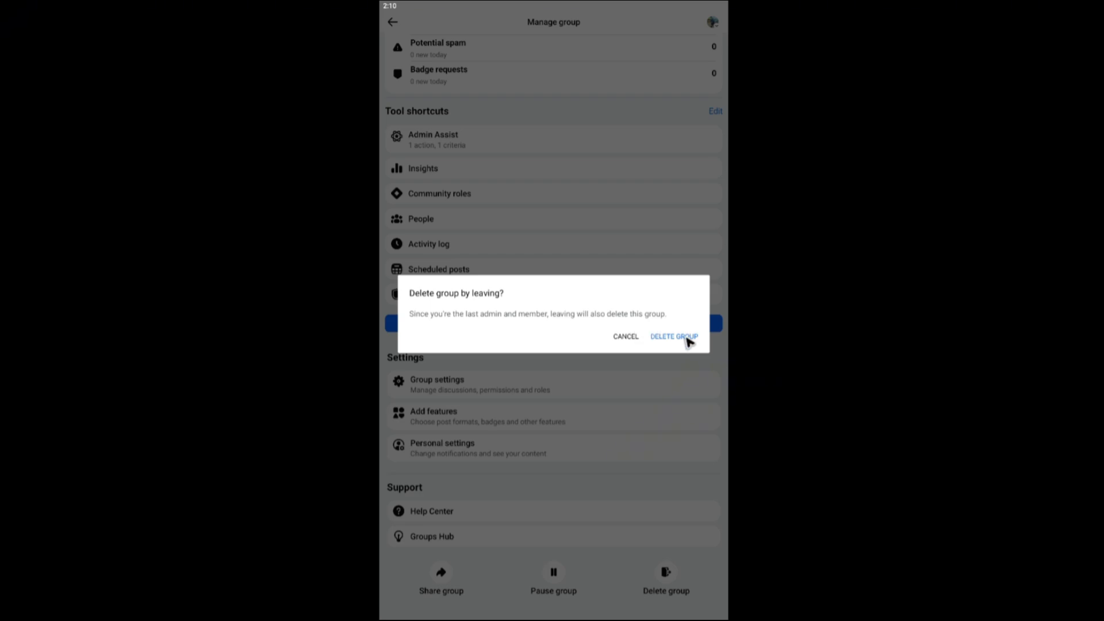
Step: Confirm DELETE GROUP so 'Sample to Delete' leaves the groups list
click(674, 336)
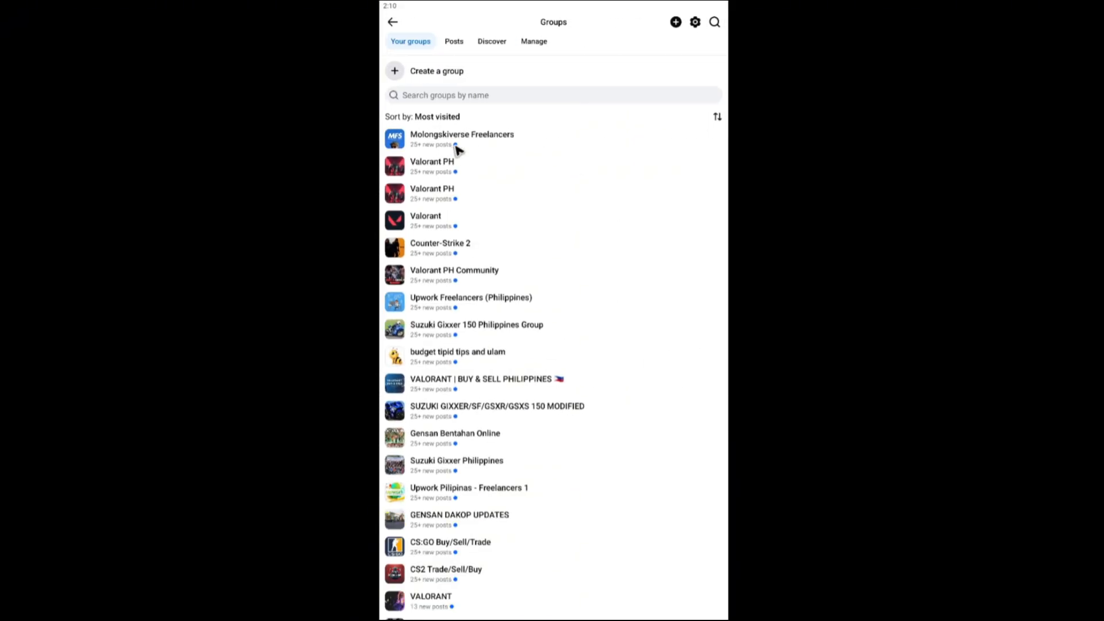